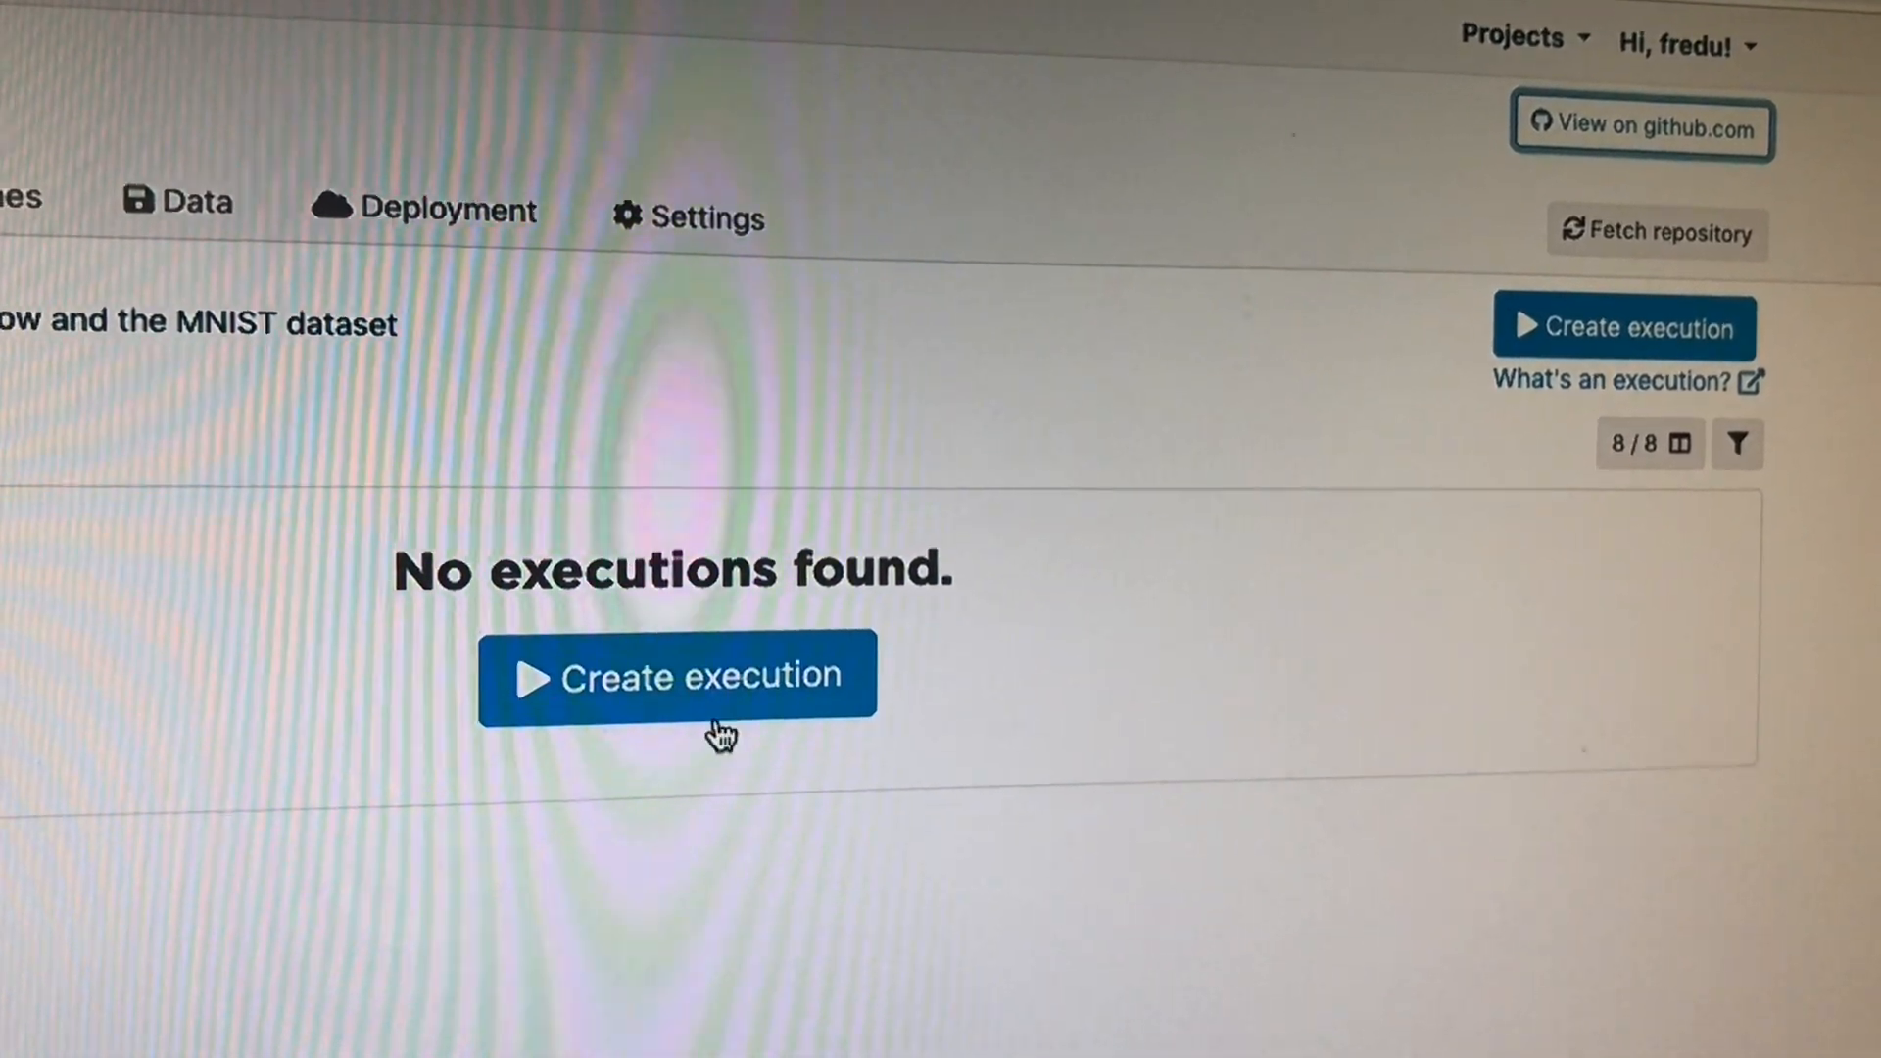
Begin a new execution for the MNIST project
click(678, 674)
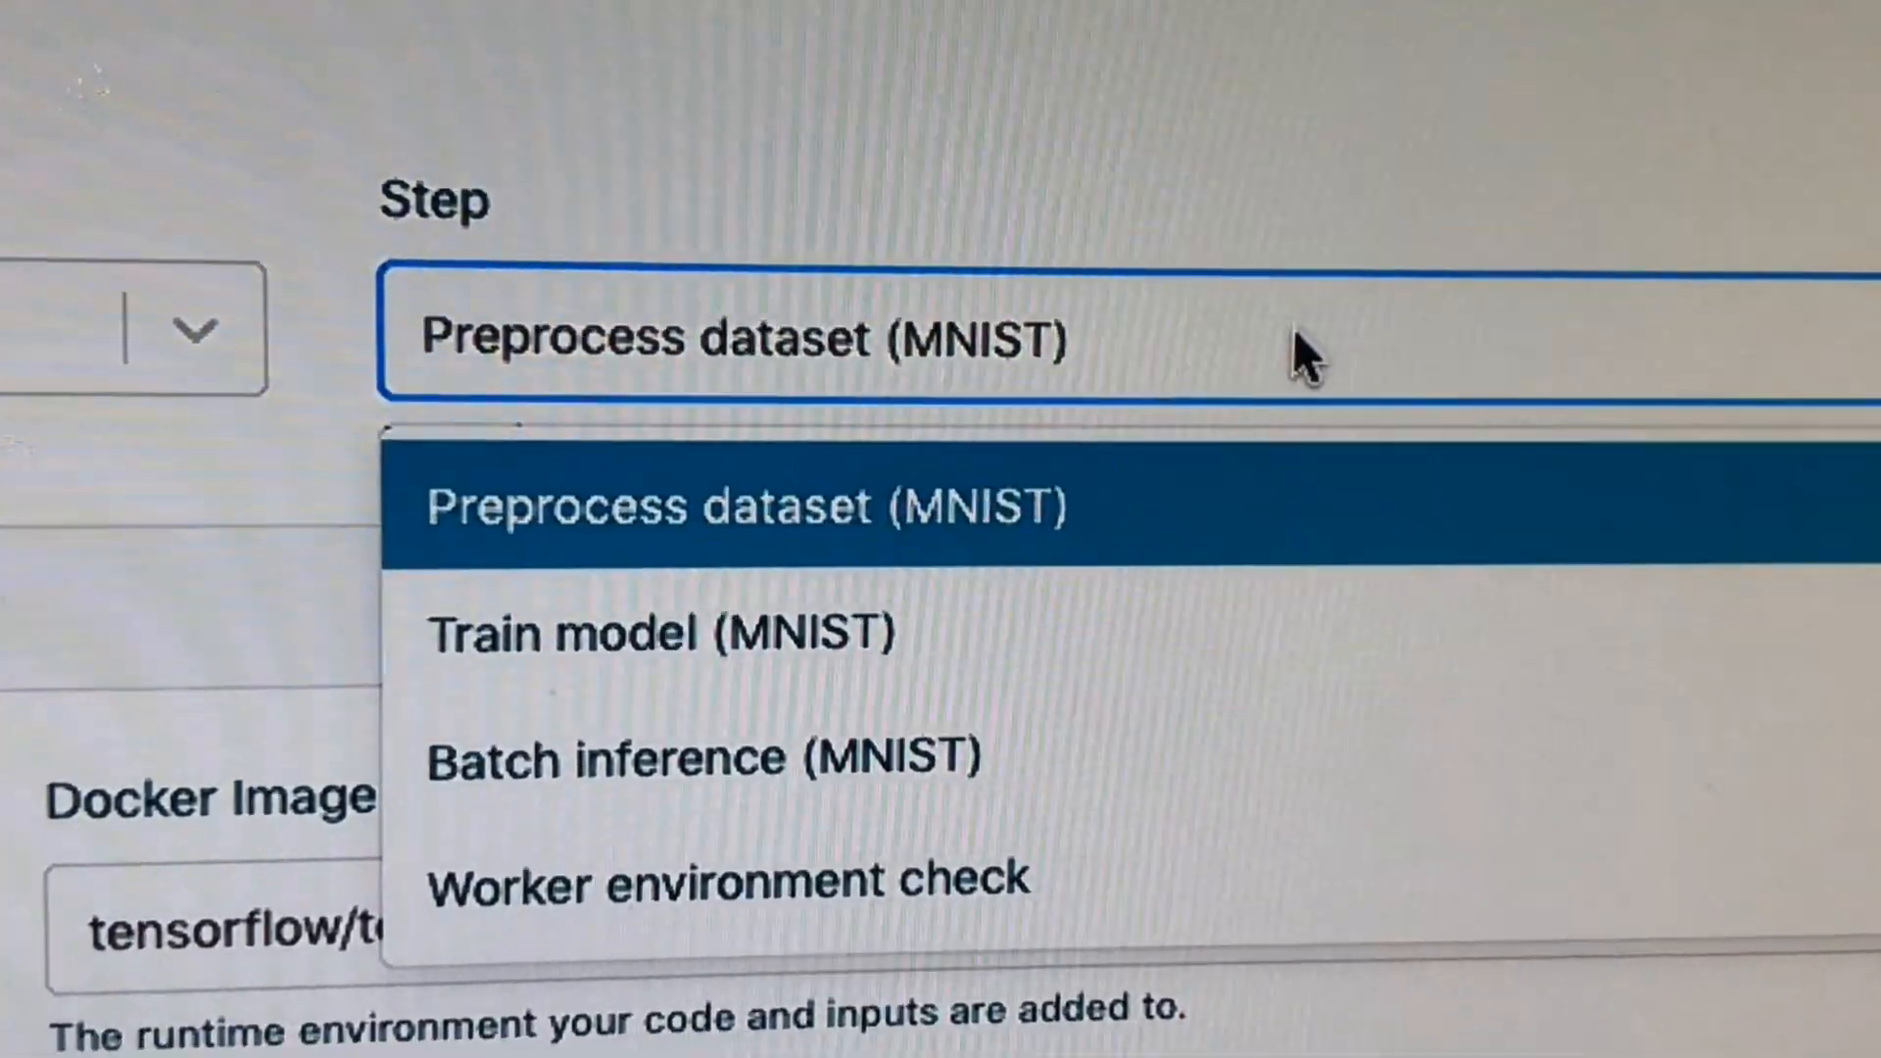
click(269, 905)
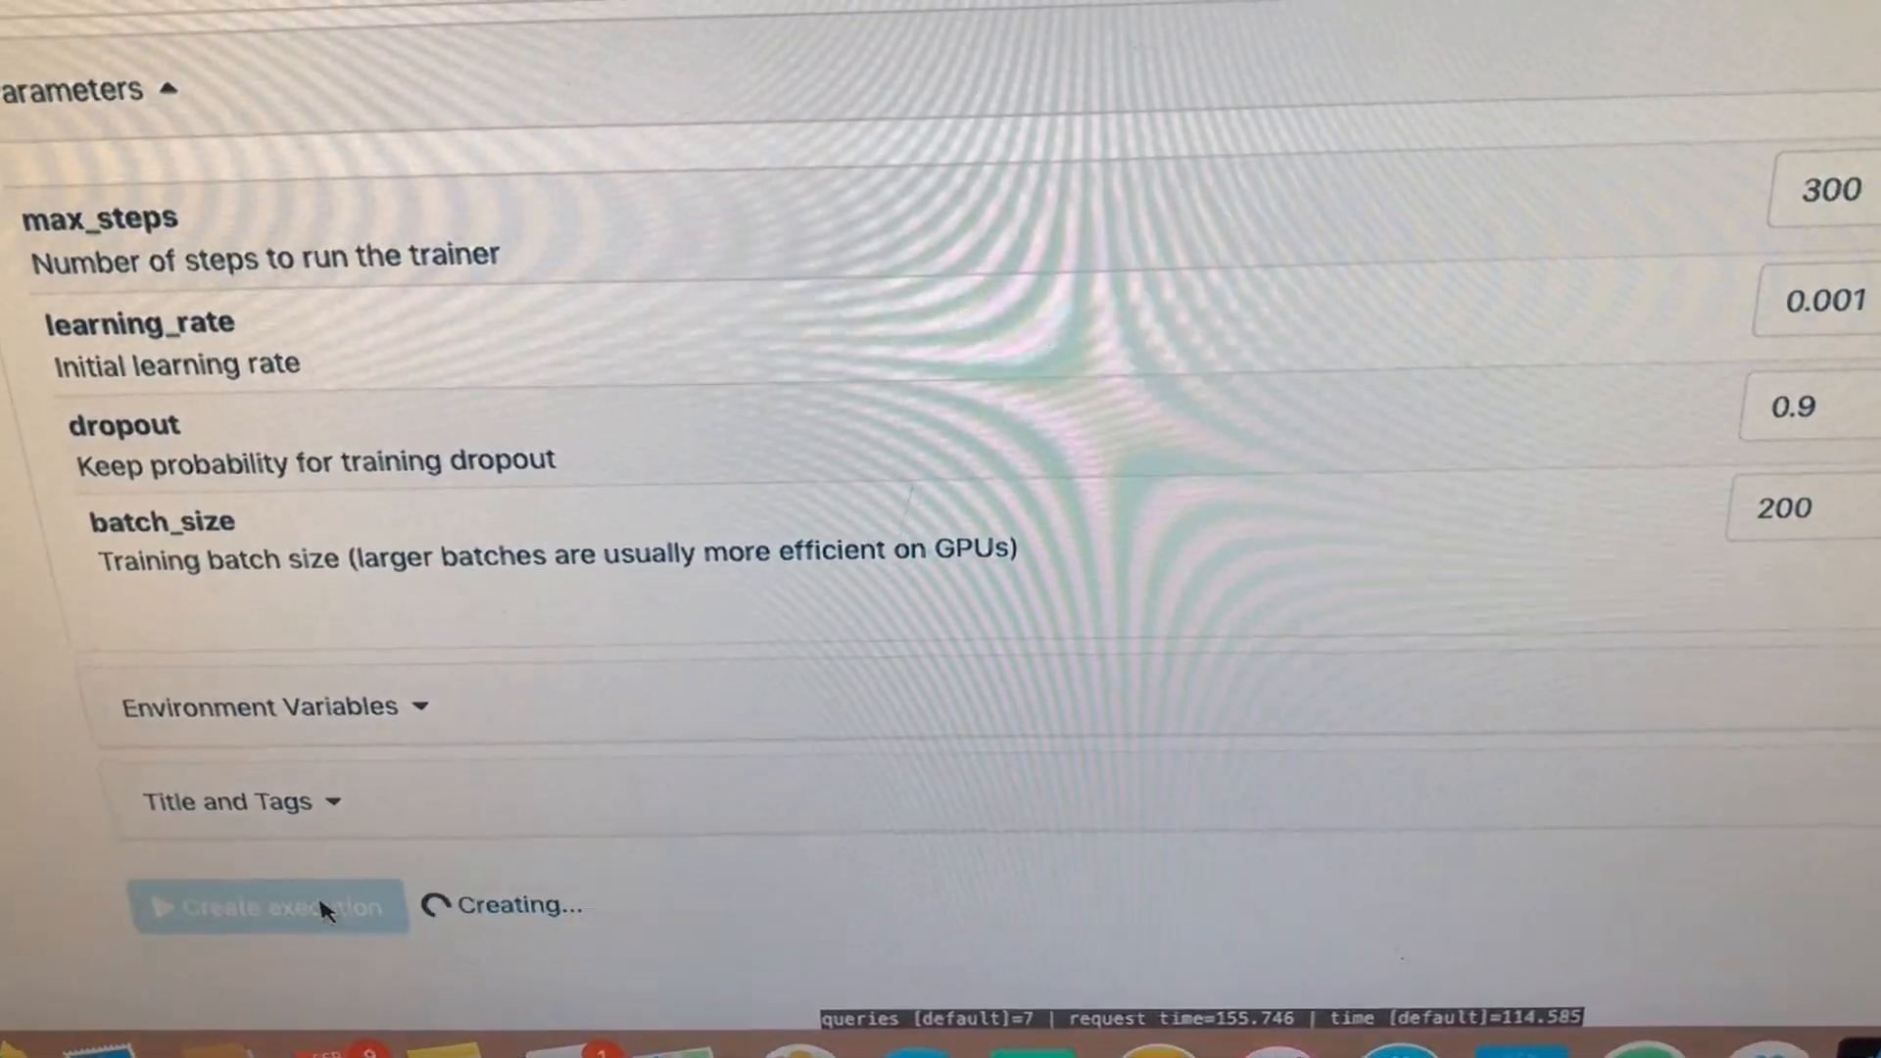